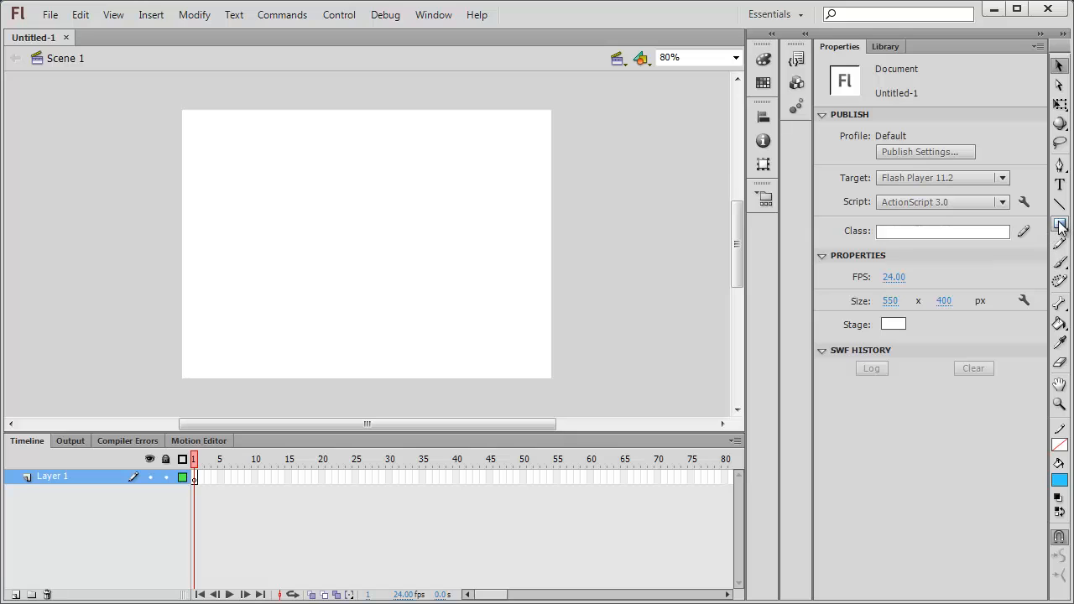
Draw a large solid blue rectangle with no outline on the stage using the Rectangle tool
left_click(1061, 224)
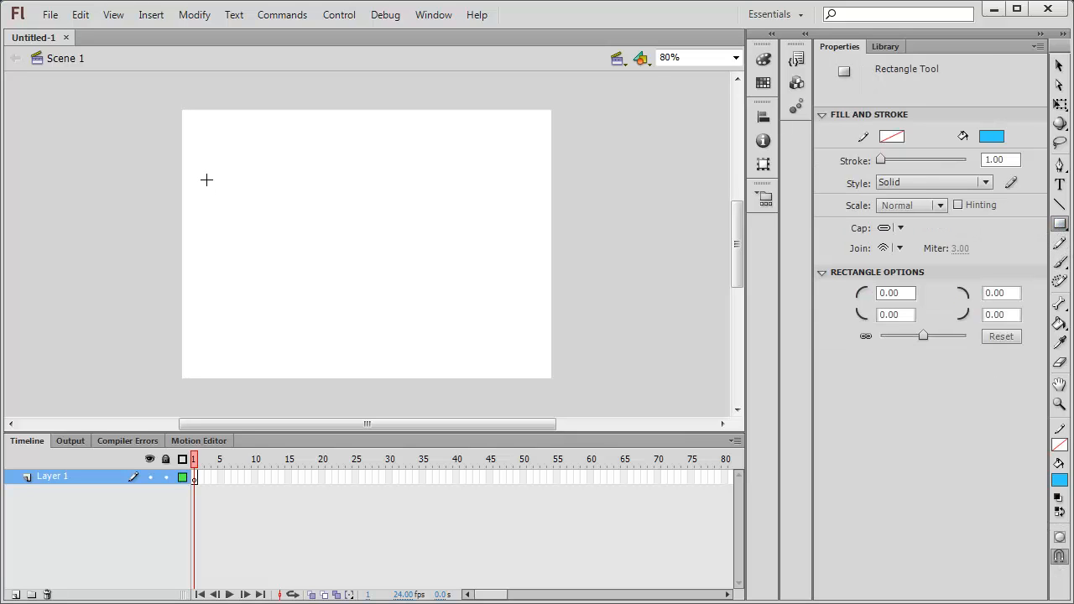
mouse_move(490, 342)
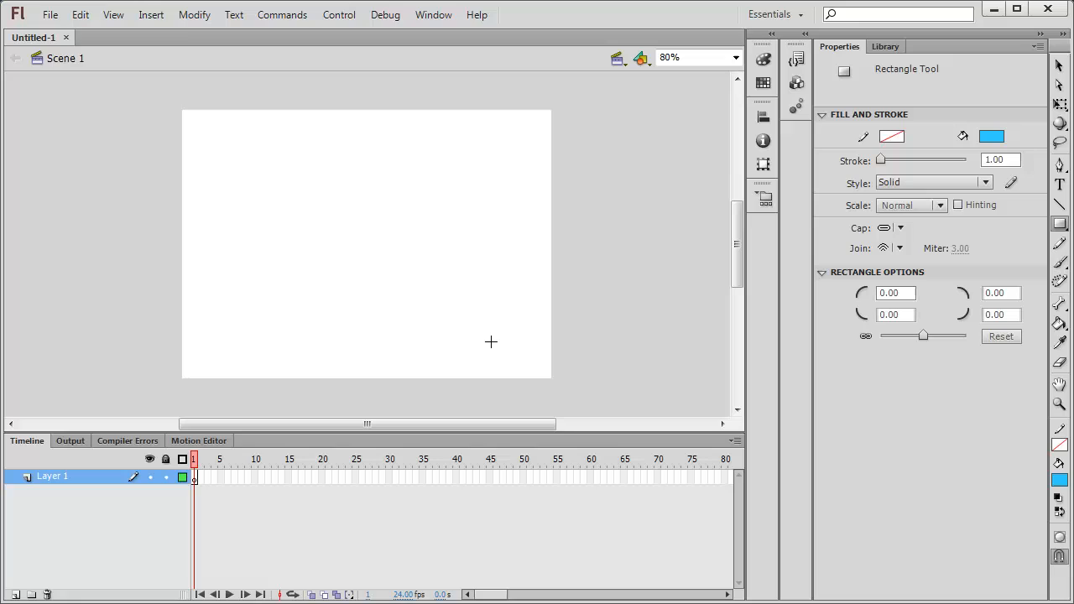
left_click_drag(210, 166, 490, 339)
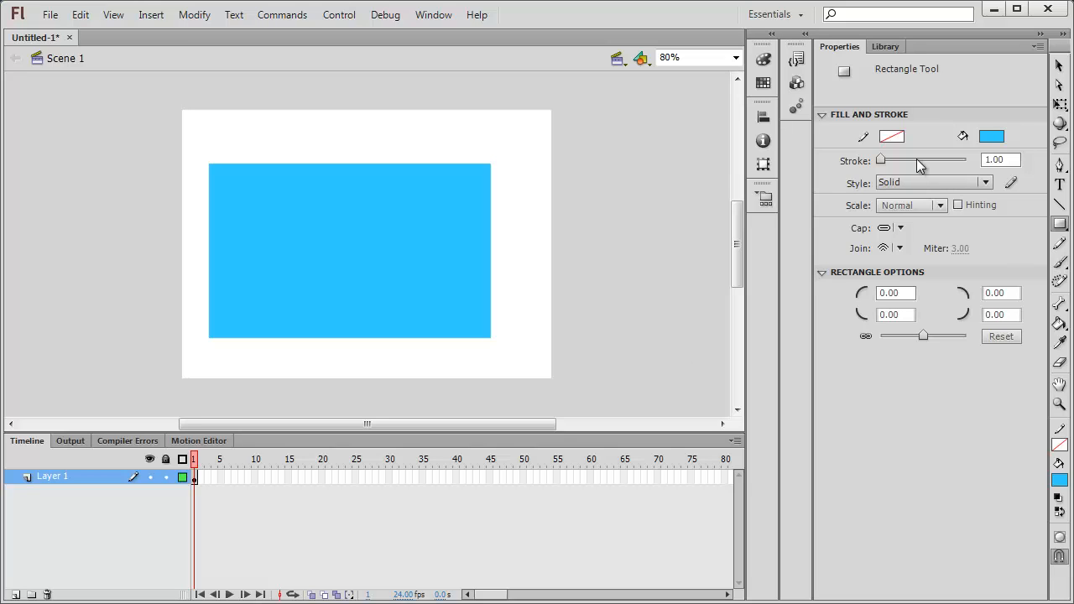
mouse_move(893, 136)
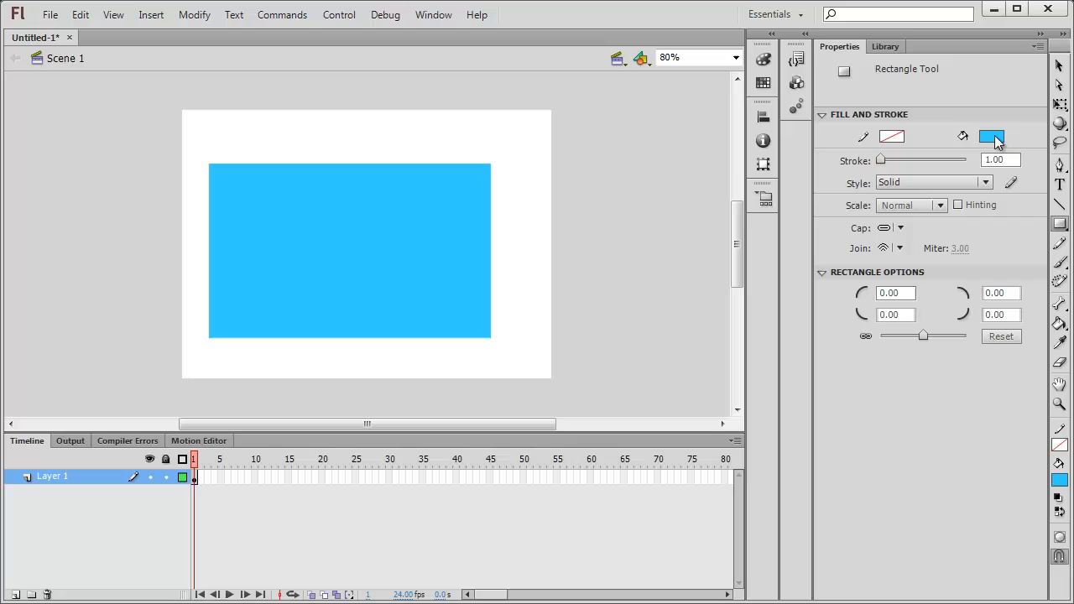
mouse_move(992, 137)
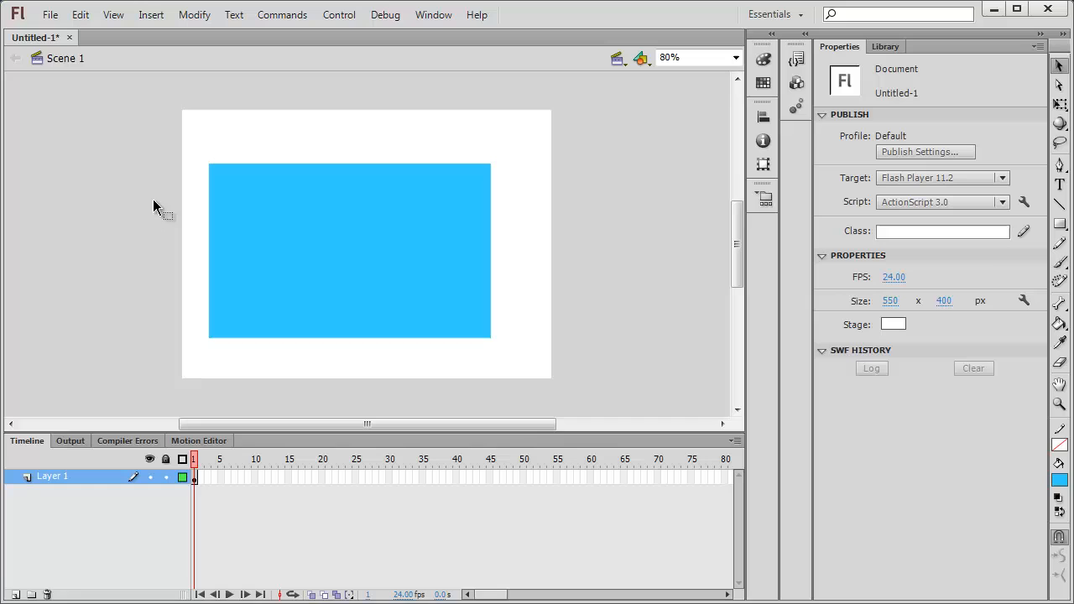
Convert the selected blue rectangle to a Button symbol named 'mc'
left_click(349, 252)
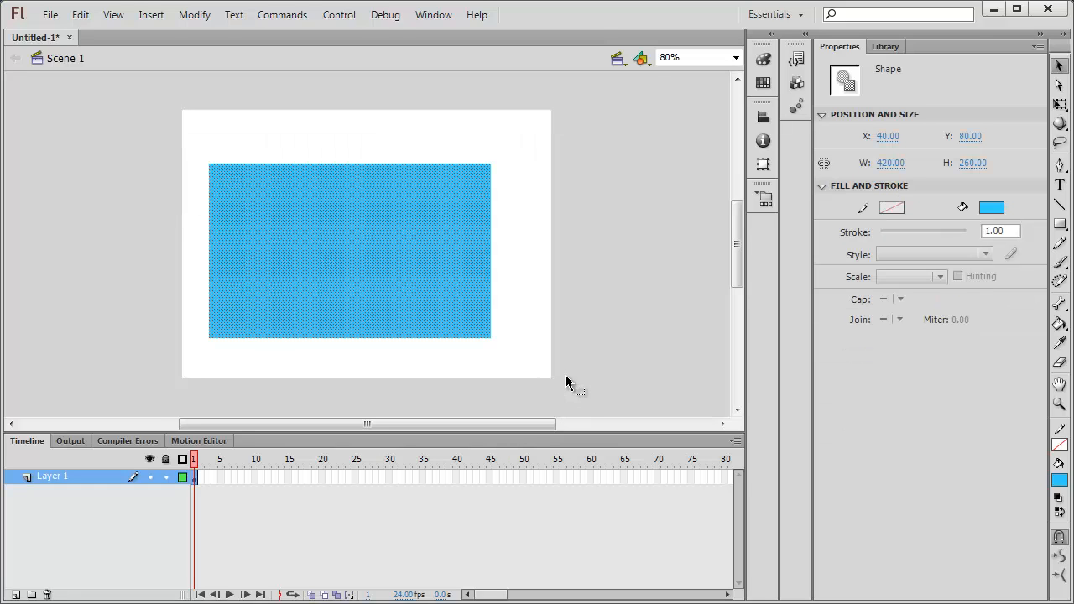
right_click(344, 251)
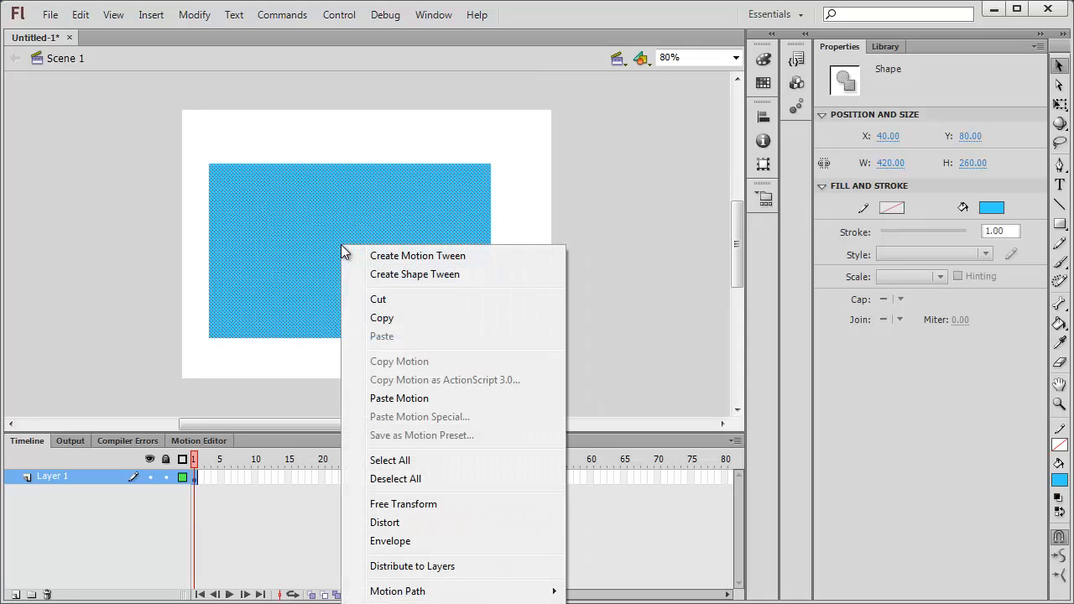
mouse_move(248, 185)
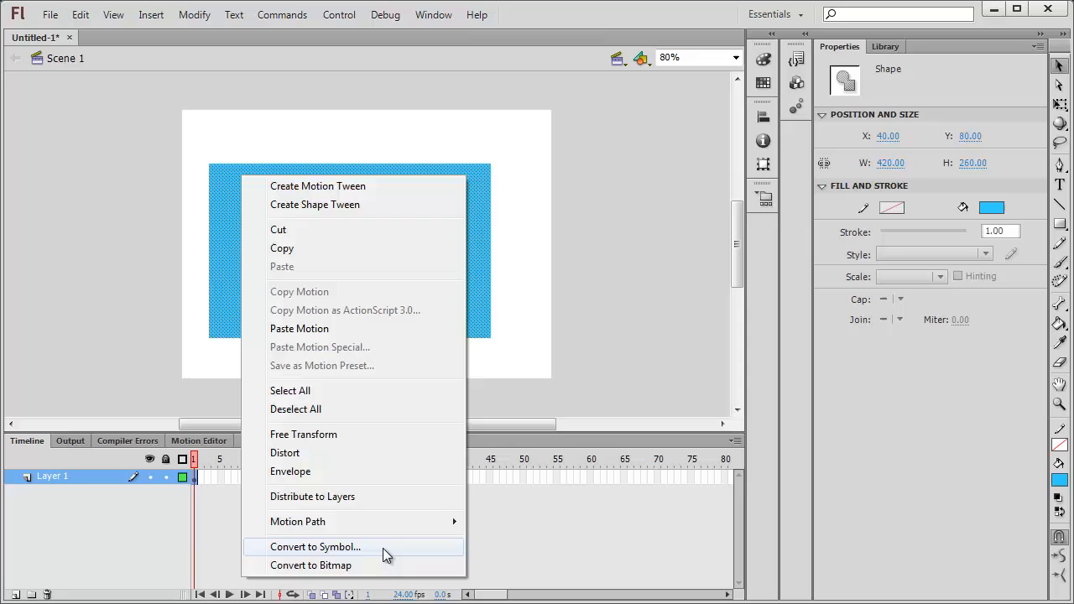
left_click(315, 547)
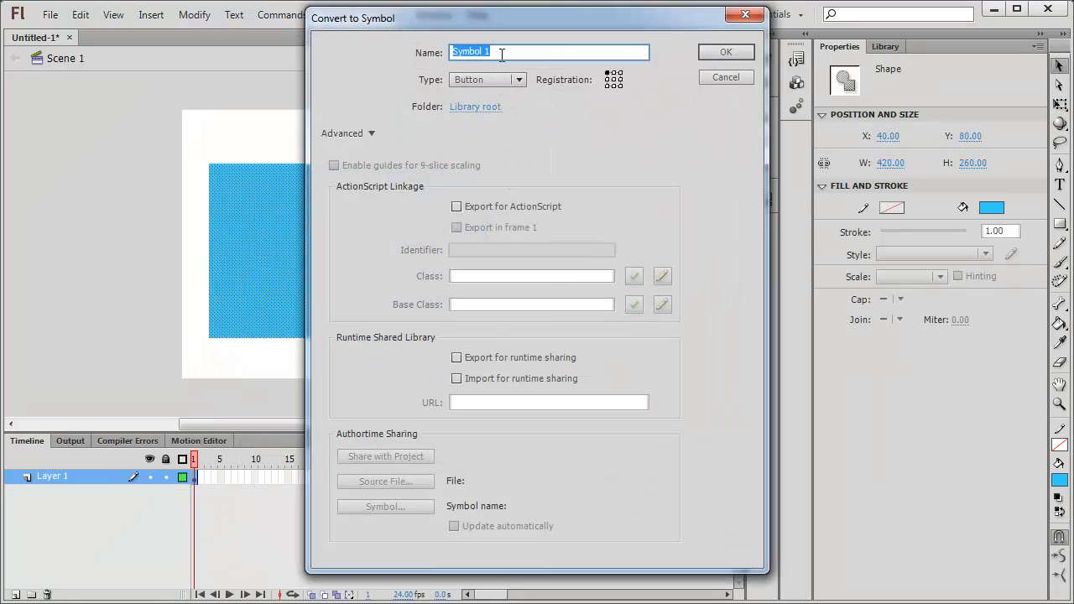
type("mc")
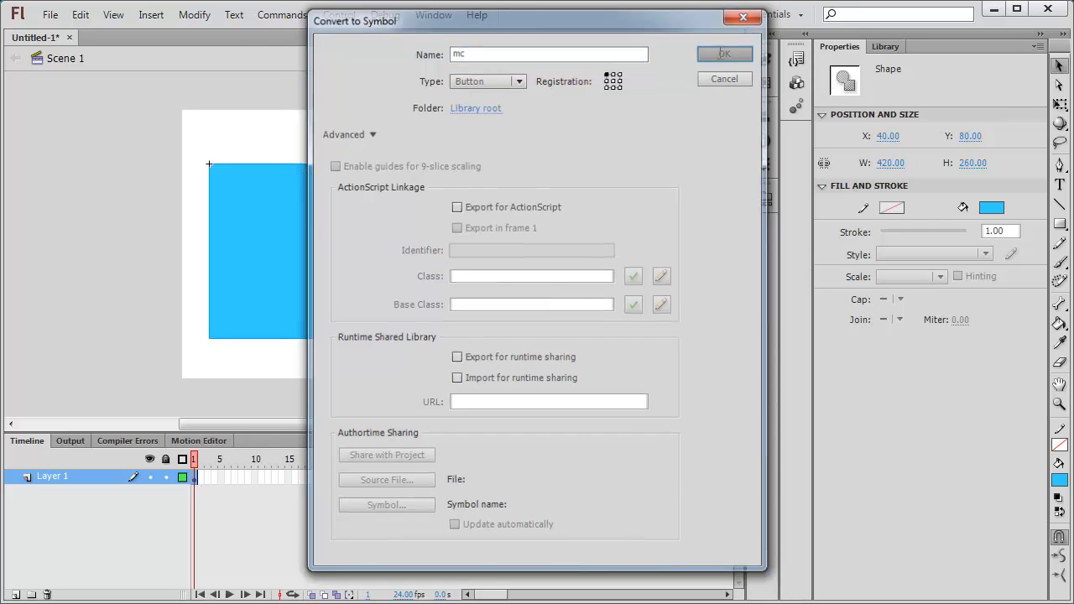
left_click(725, 52)
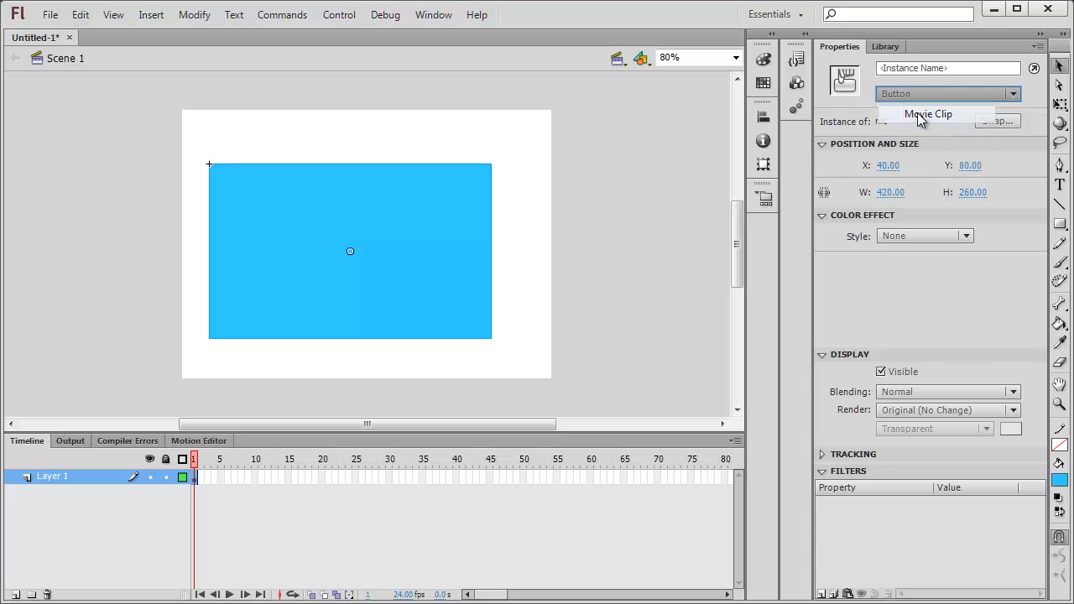
Inspect the mc button's states, return to the main scene and keep the instance behaving as a Button
left_click(928, 114)
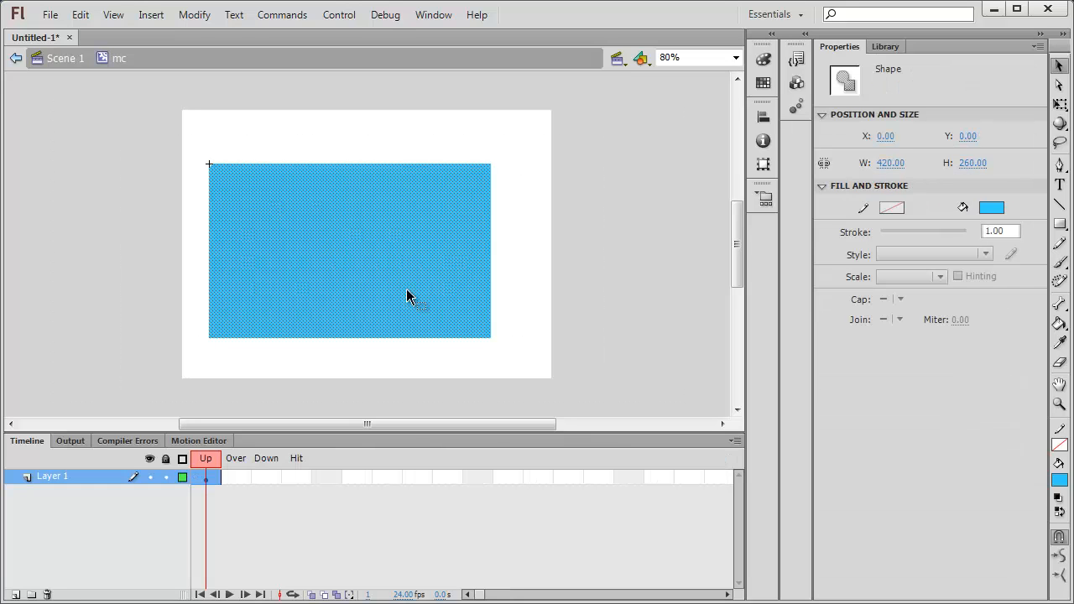
mouse_move(309, 490)
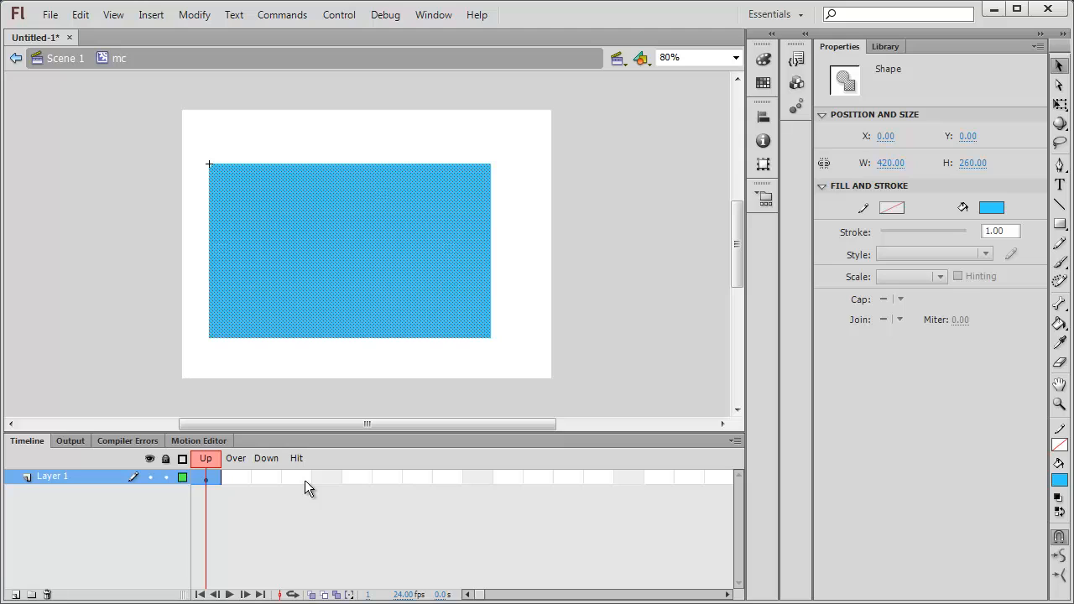
left_click(16, 57)
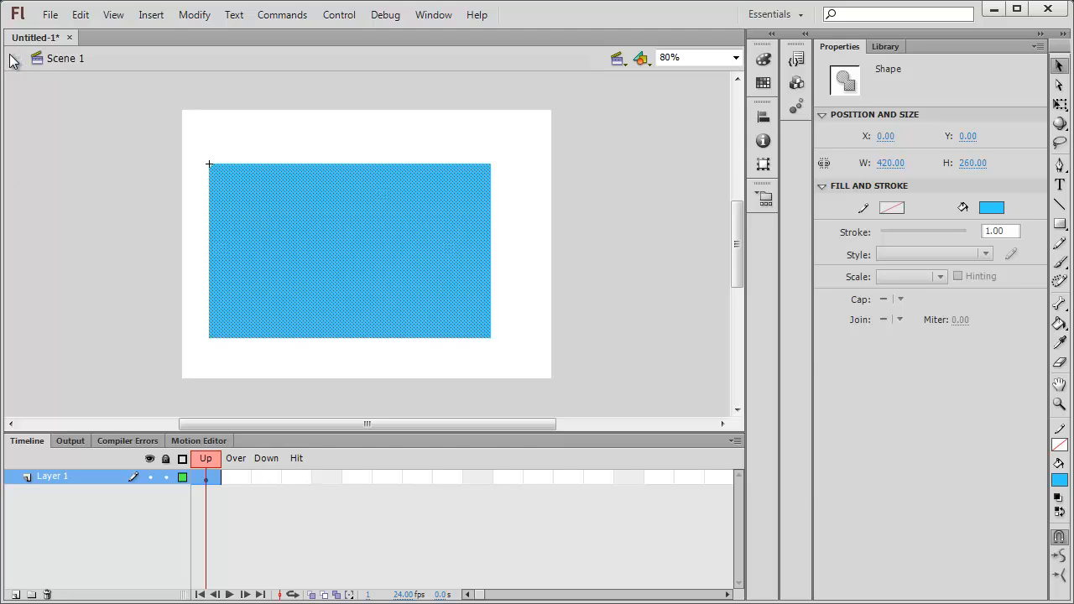
left_click(946, 94)
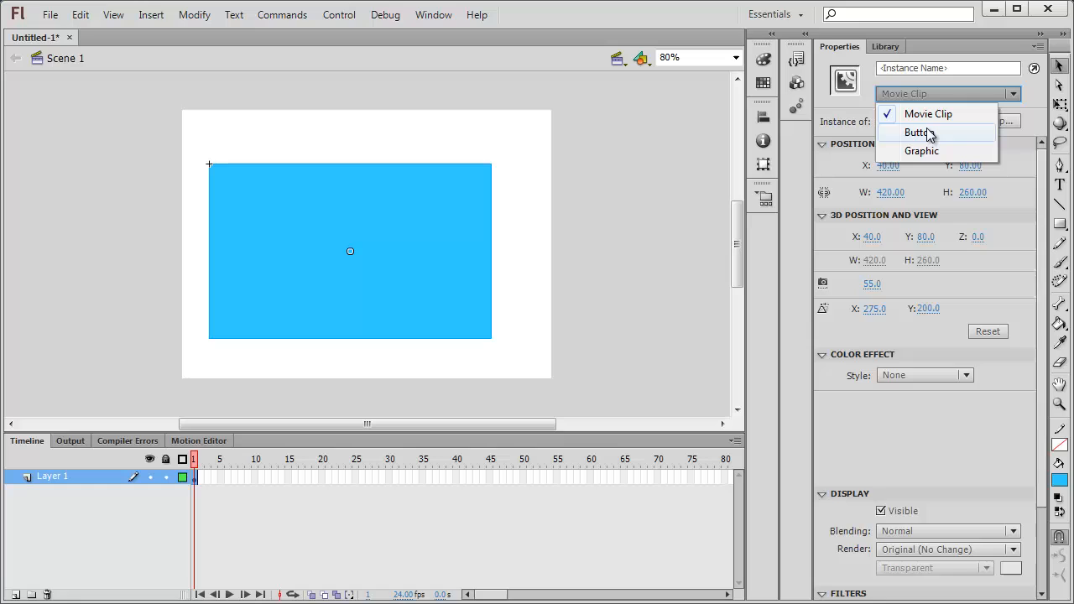
left_click(917, 131)
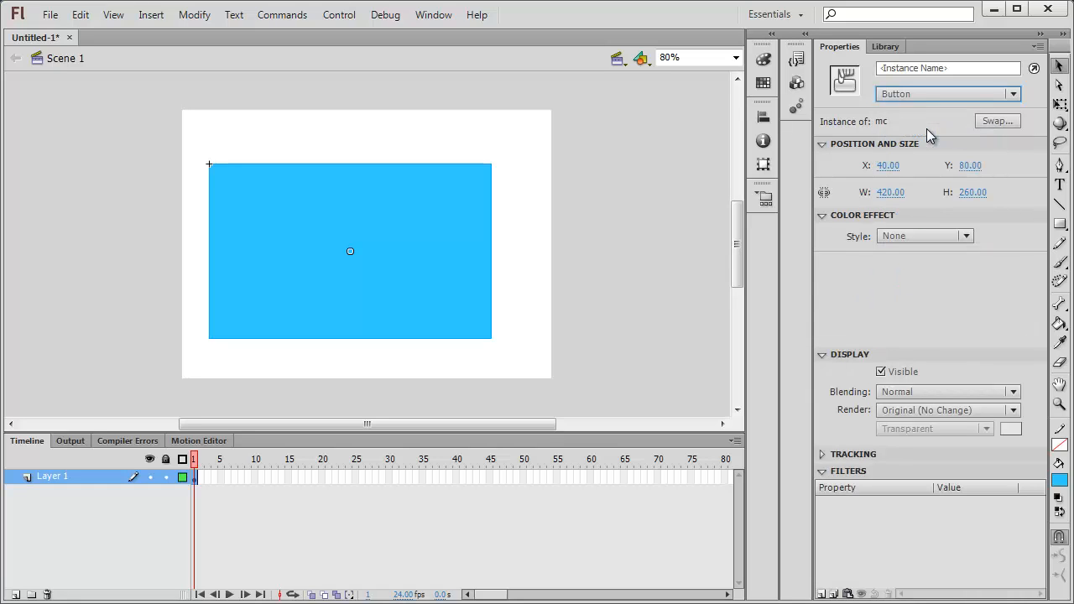
mouse_move(523, 322)
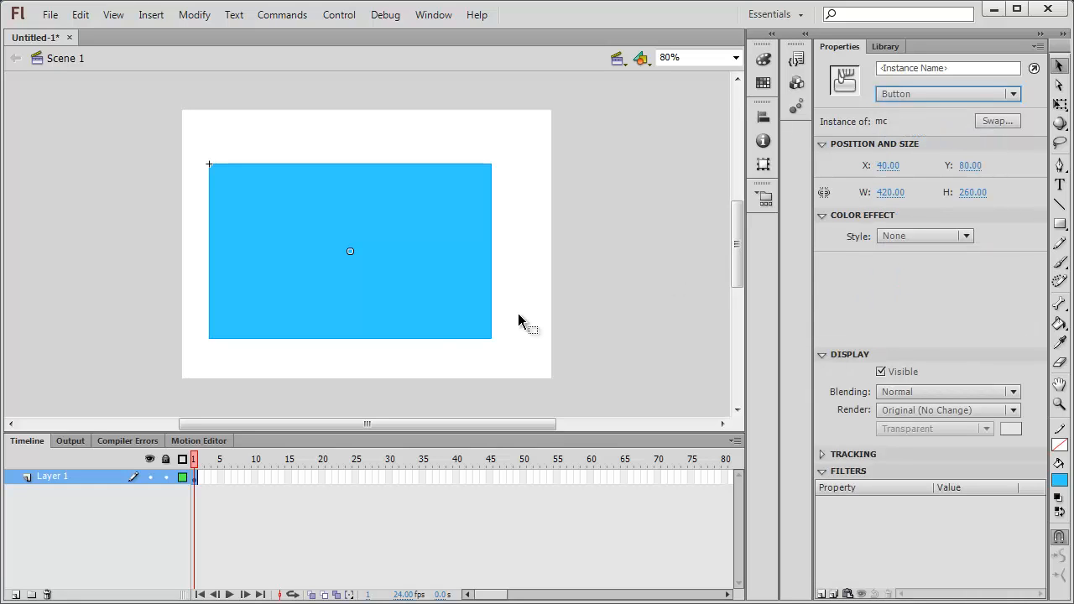
mouse_move(403, 285)
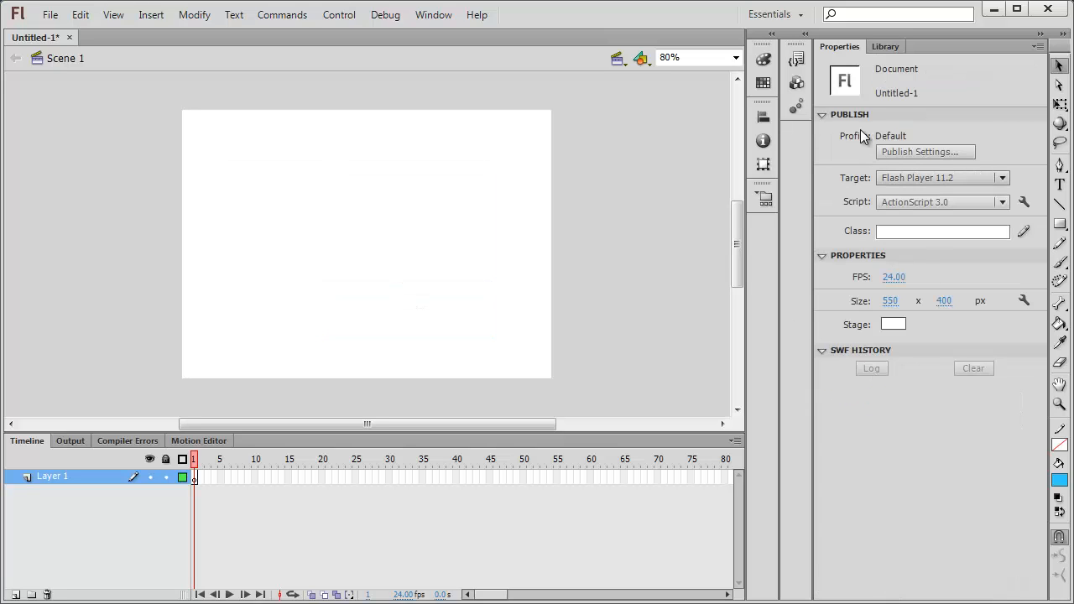
In the Library, change symbol mc's type from Button to Movie Clip via its Properties
left_click(887, 47)
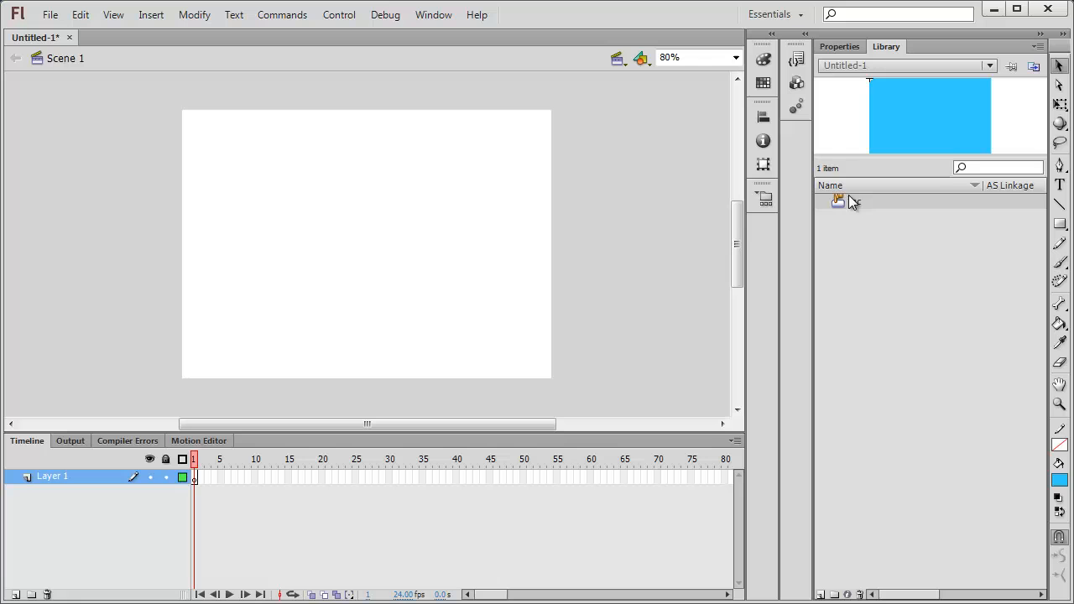
right_click(837, 199)
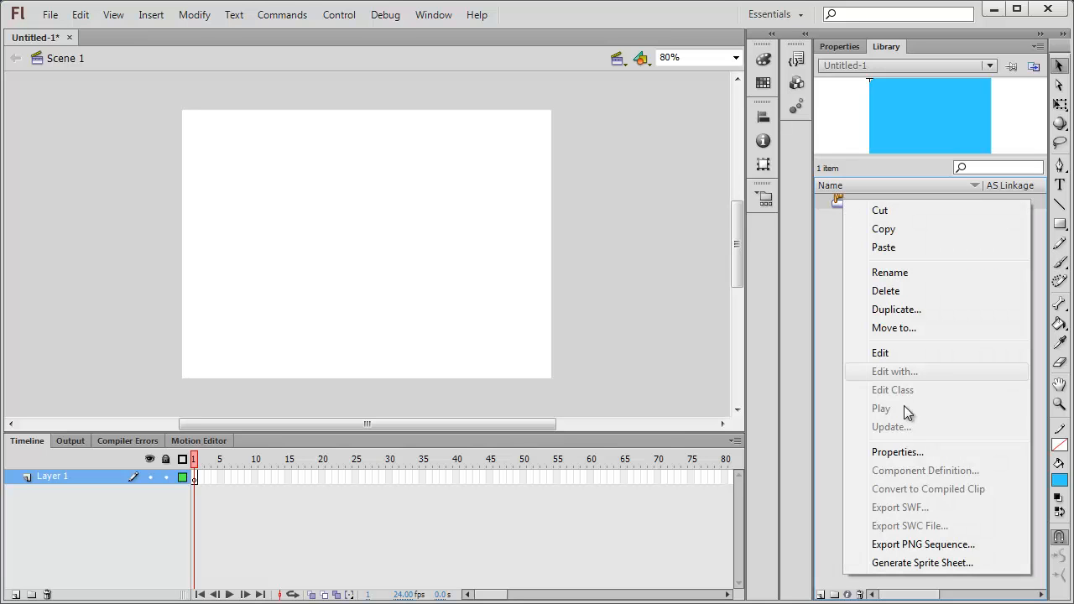
left_click(896, 451)
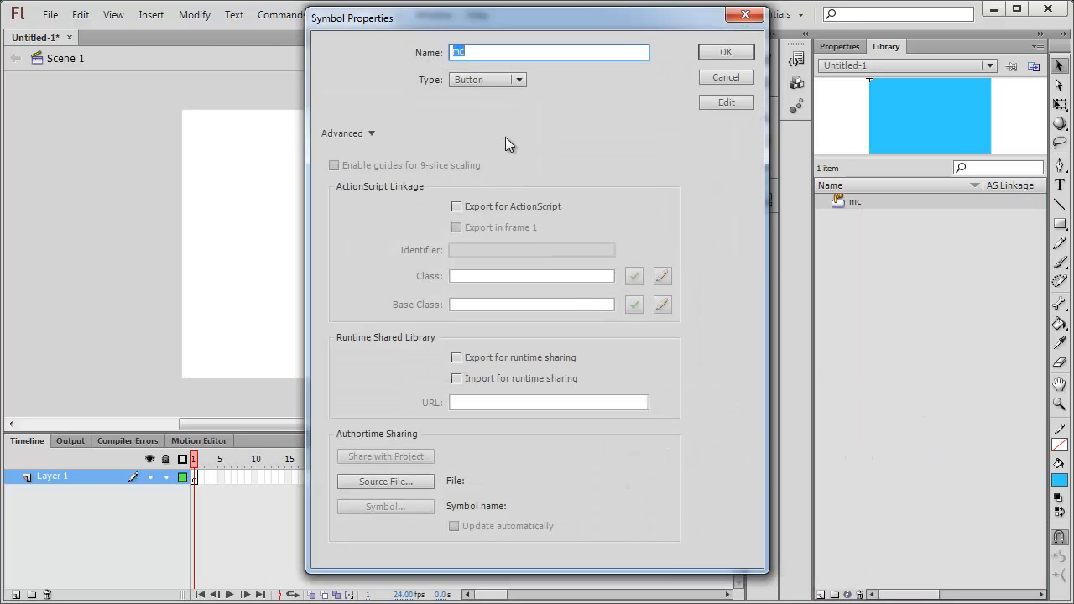
left_click(487, 79)
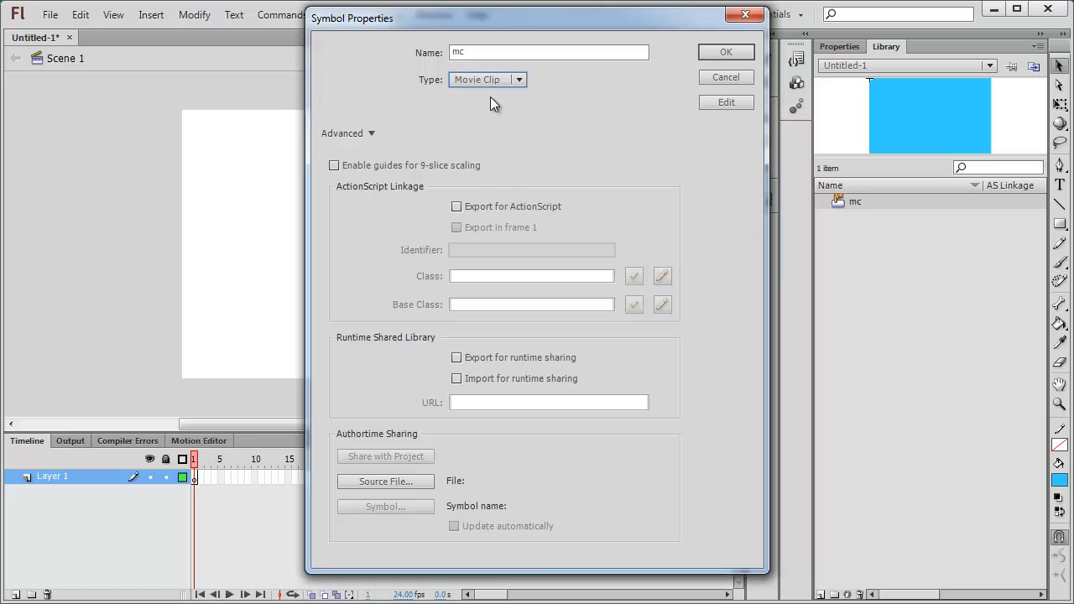
mouse_move(501, 155)
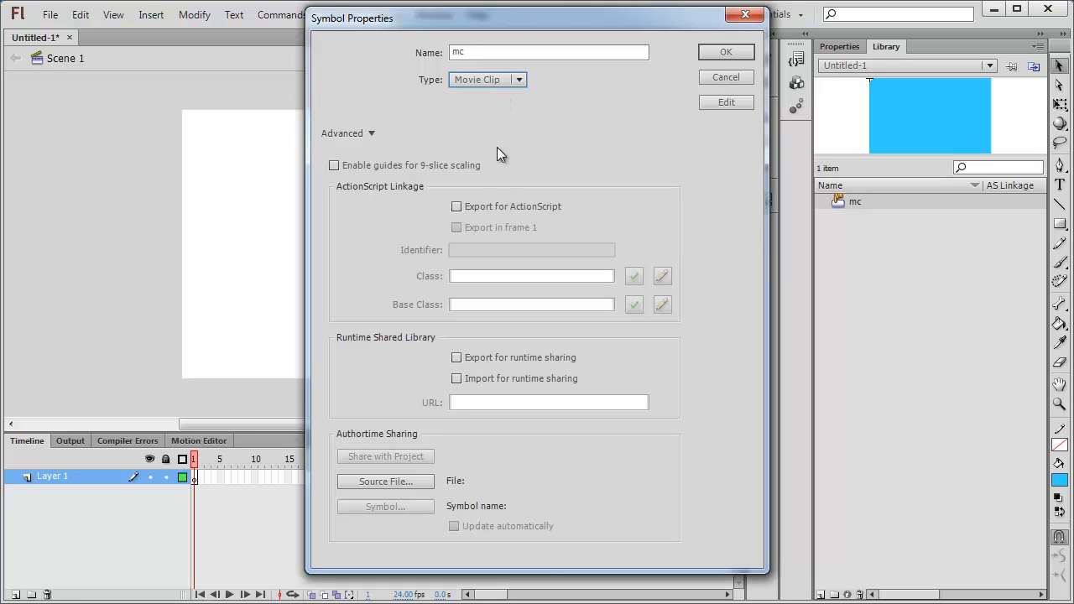
left_click(725, 52)
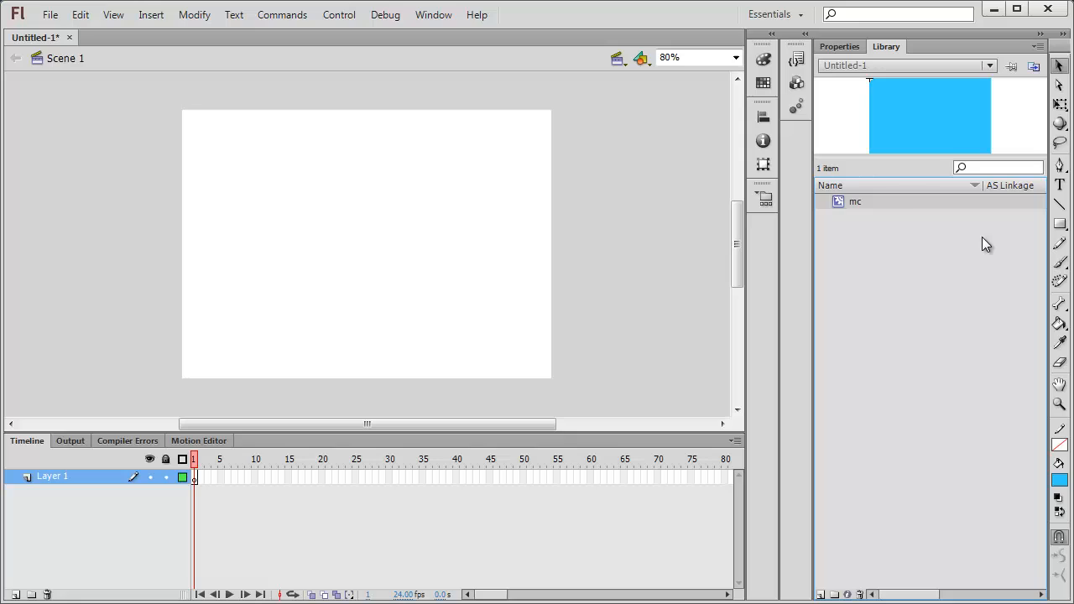
mouse_move(886, 208)
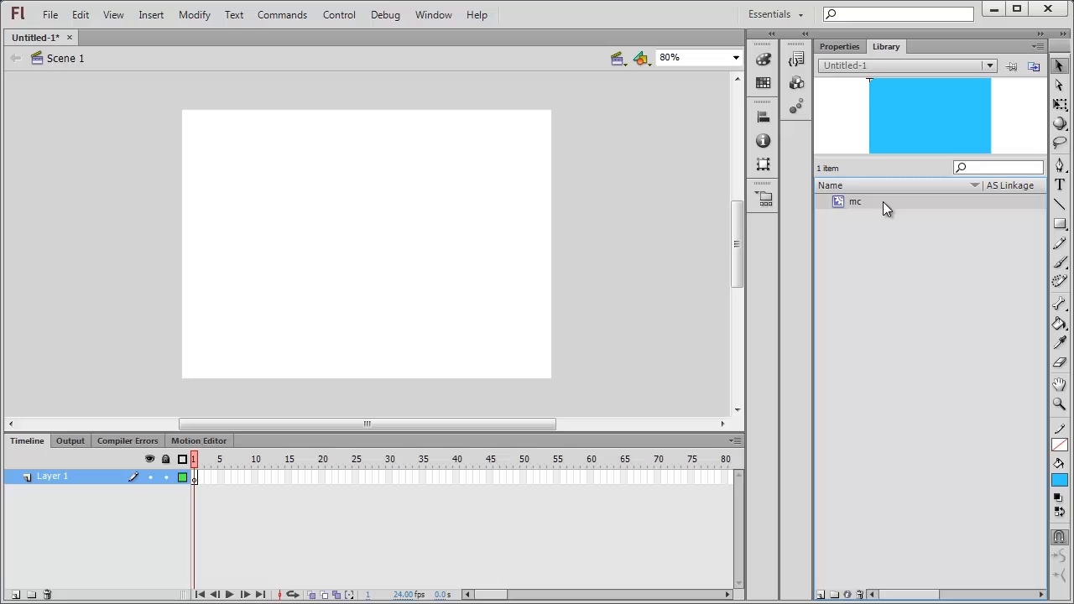
Drag an instance of the mc movie clip from the Library onto the stage
left_click_drag(235, 149, 517, 322)
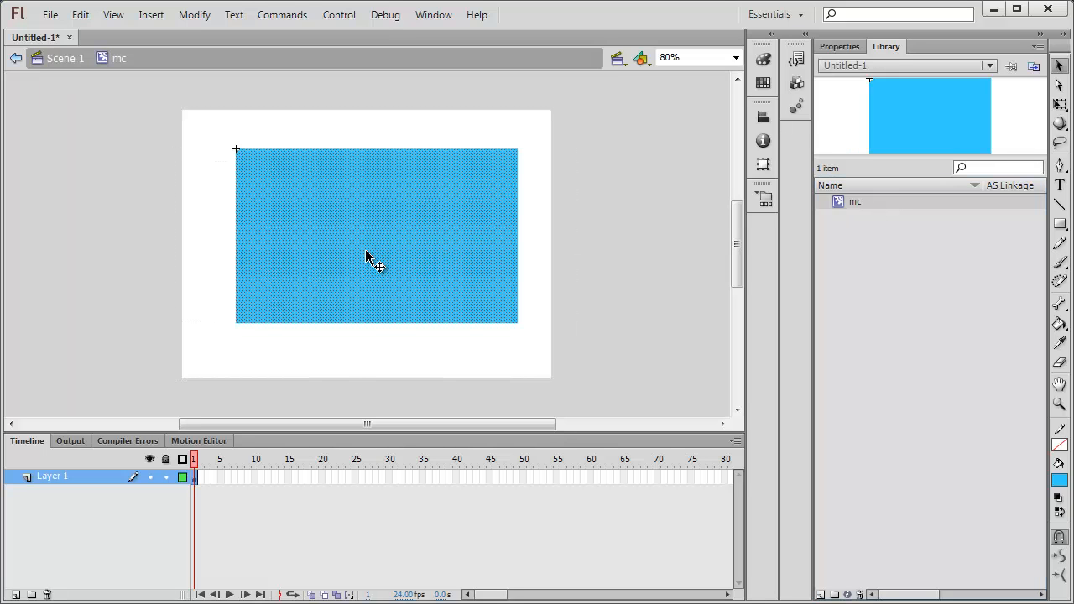
mouse_move(244, 251)
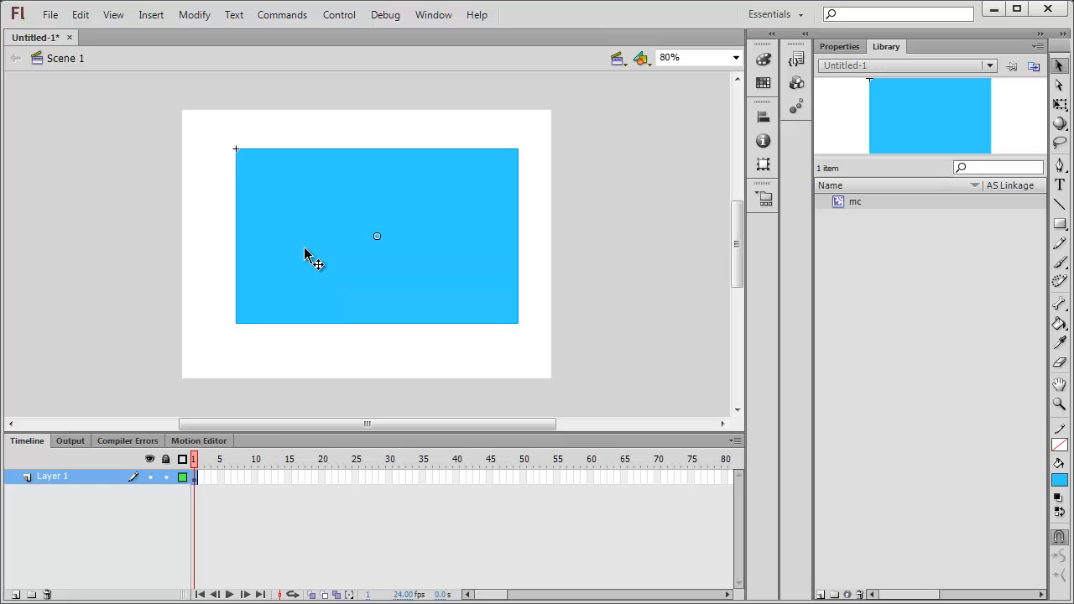
mouse_move(316, 215)
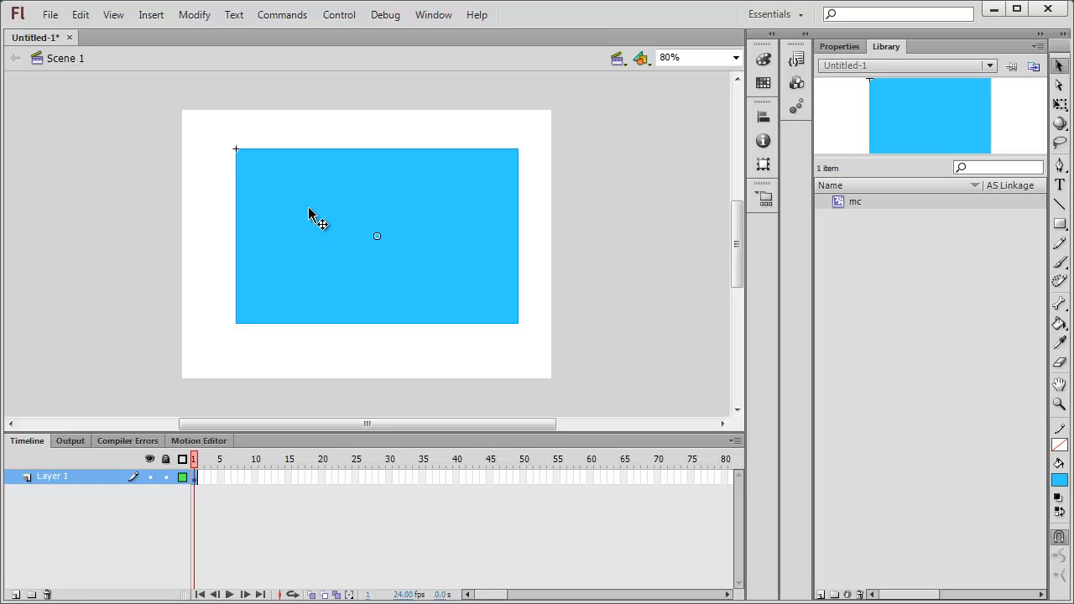
Bring up the context options for the mc instance to break it apart into a shape
right_click(316, 221)
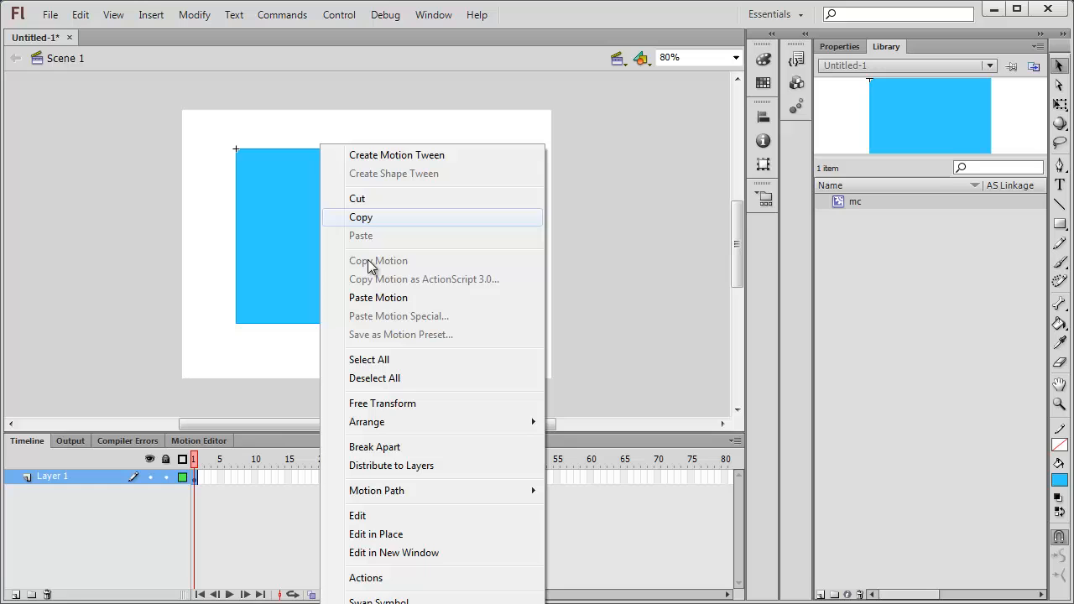
mouse_move(372, 279)
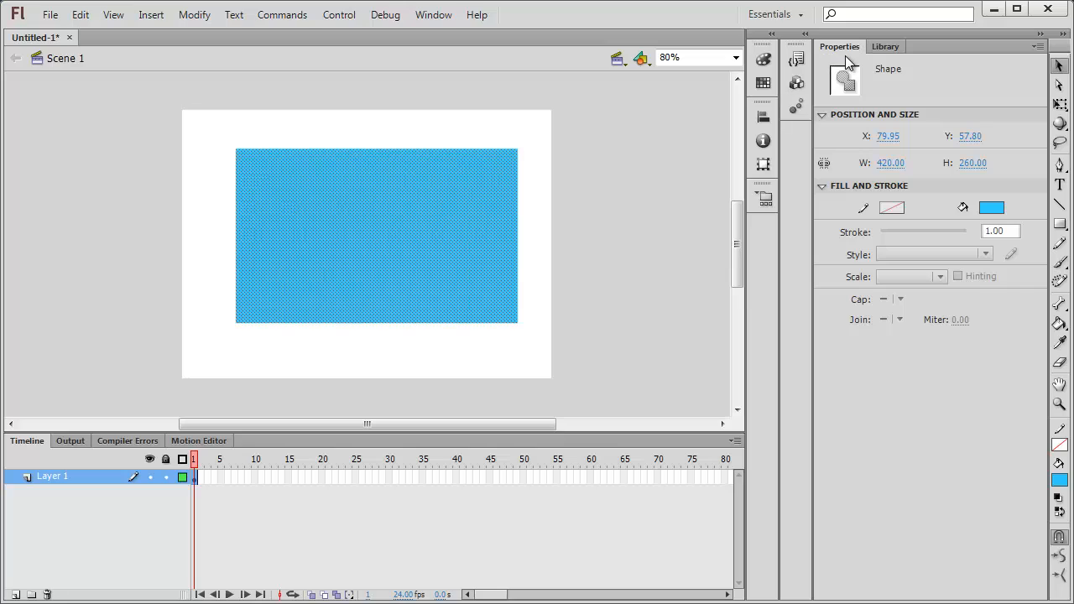
mouse_move(363, 235)
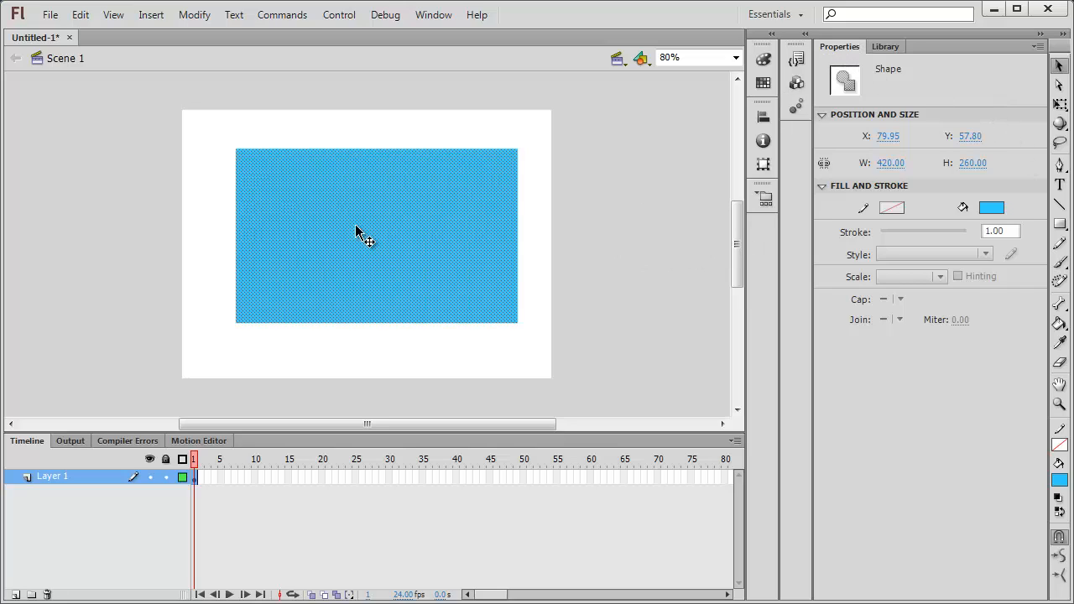
mouse_move(537, 208)
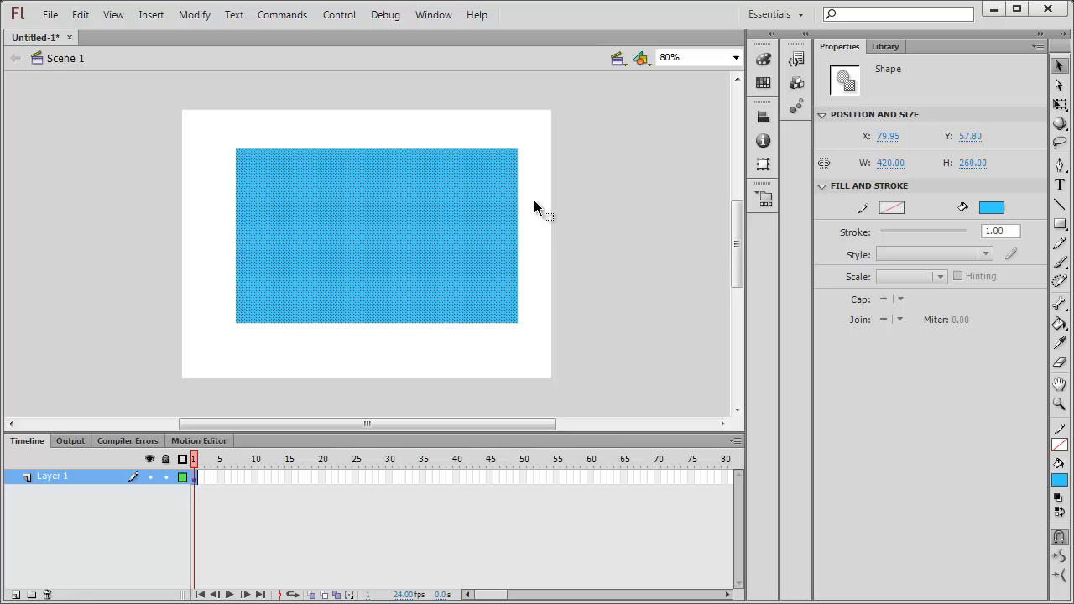